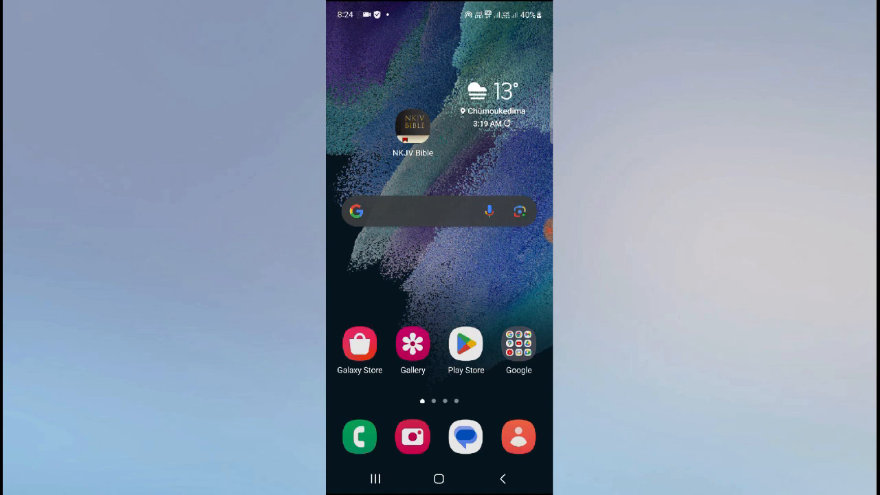
Step: Open the Phone dialer's Settings and go to the Record calls page
{"action": "left_click", "coordinate": [359, 437]}
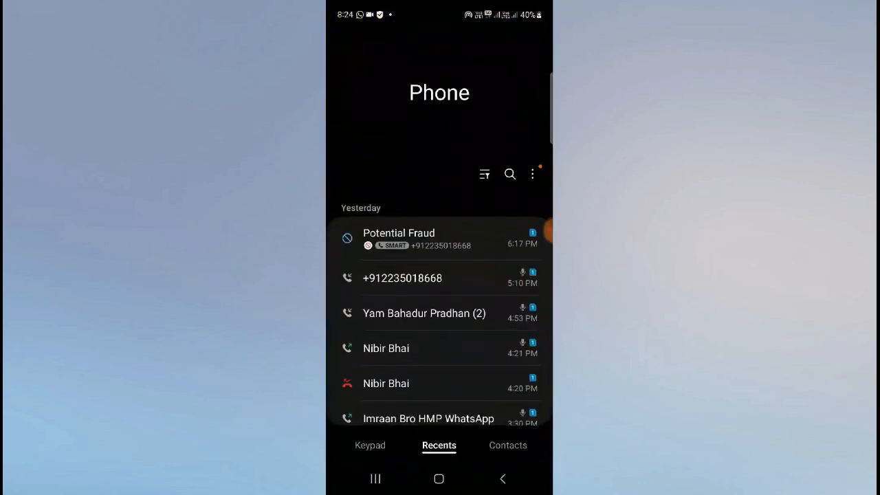
{"action": "left_click", "coordinate": [438, 478]}
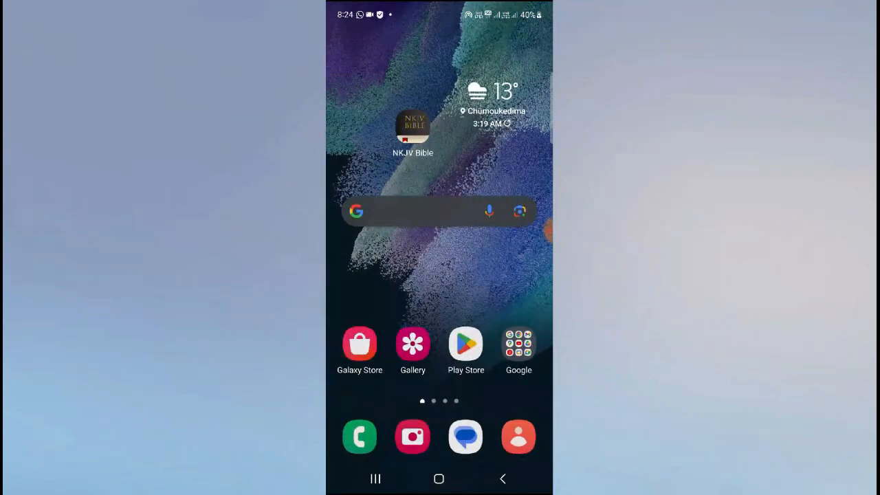
{"action": "left_click", "coordinate": [359, 436]}
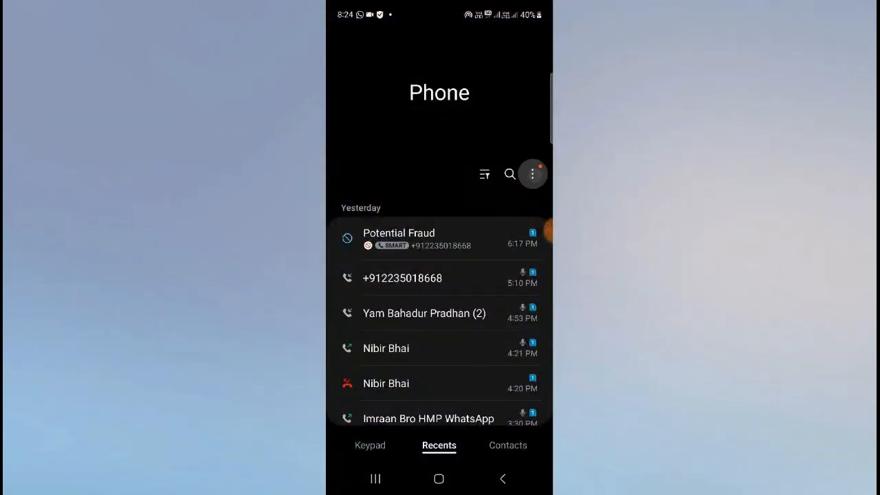
{"action": "left_click", "coordinate": [532, 173]}
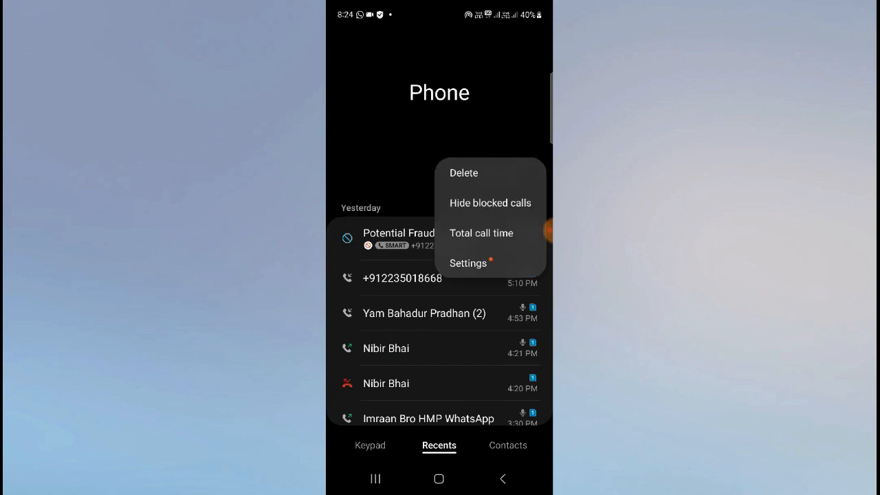
{"action": "left_click", "coordinate": [467, 262]}
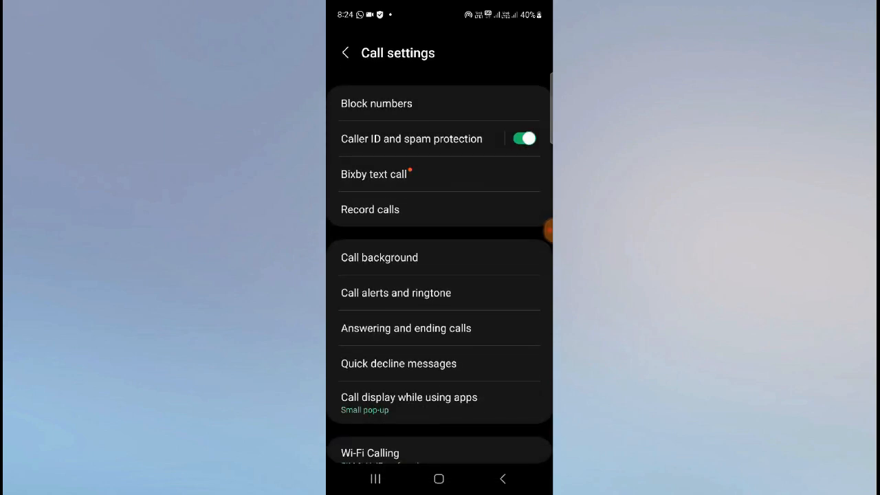
{"action": "left_click", "coordinate": [369, 209]}
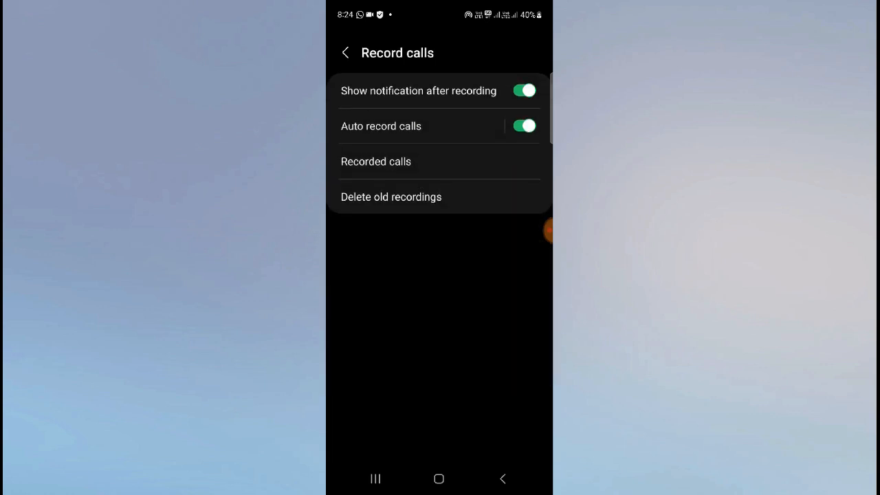
Step: Toggle Auto record calls off and on twice, leaving it enabled, then open device Settings
{"action": "left_click", "coordinate": [524, 126]}
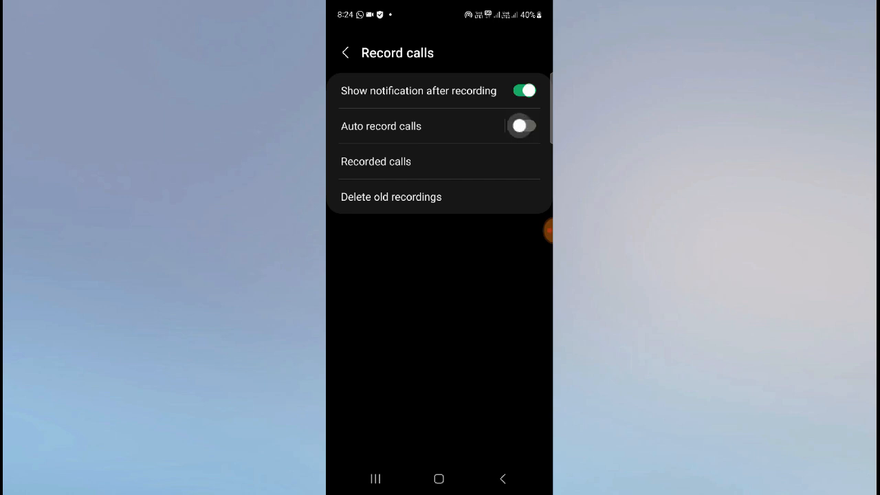
{"action": "left_click", "coordinate": [522, 126]}
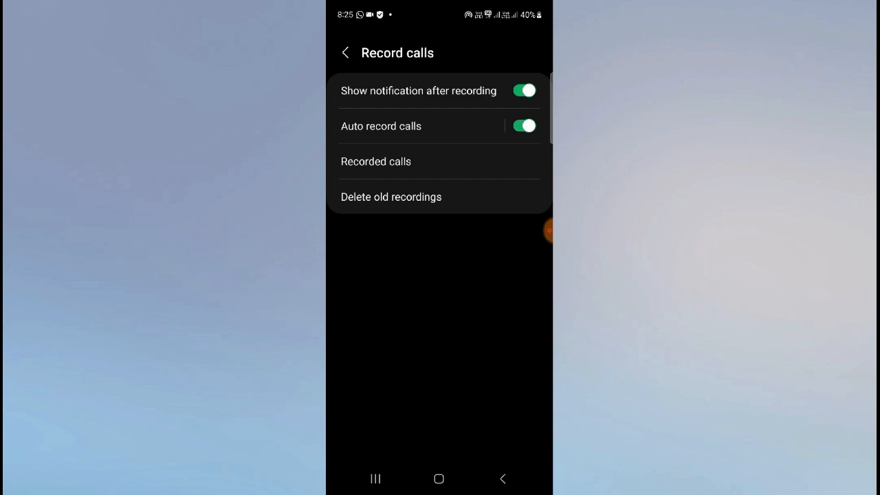
{"action": "left_click", "coordinate": [523, 126]}
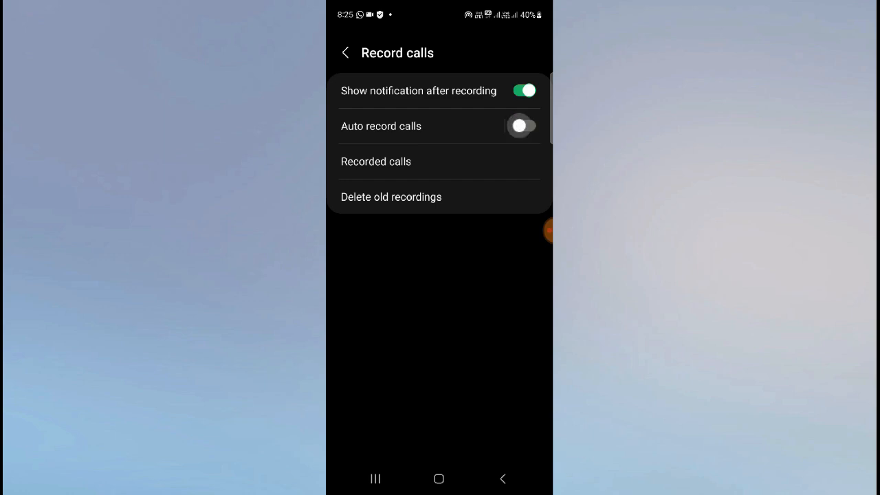
{"action": "left_click", "coordinate": [522, 125]}
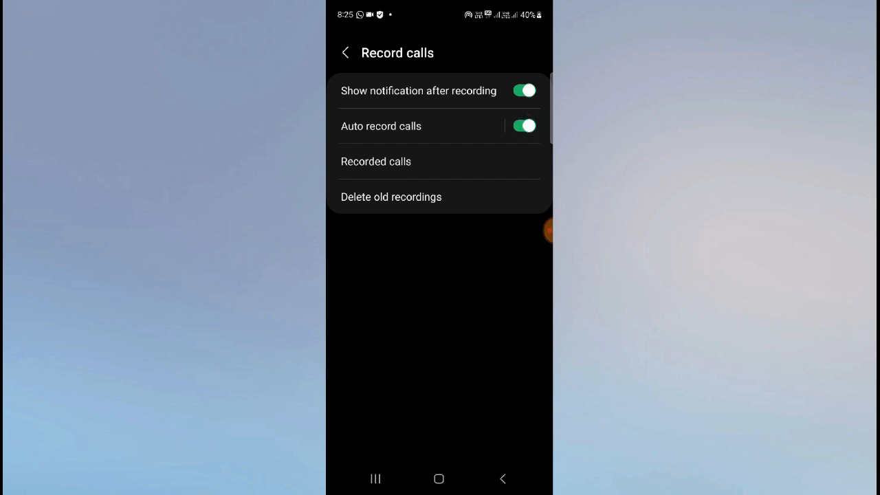
{"action": "left_click", "coordinate": [439, 479]}
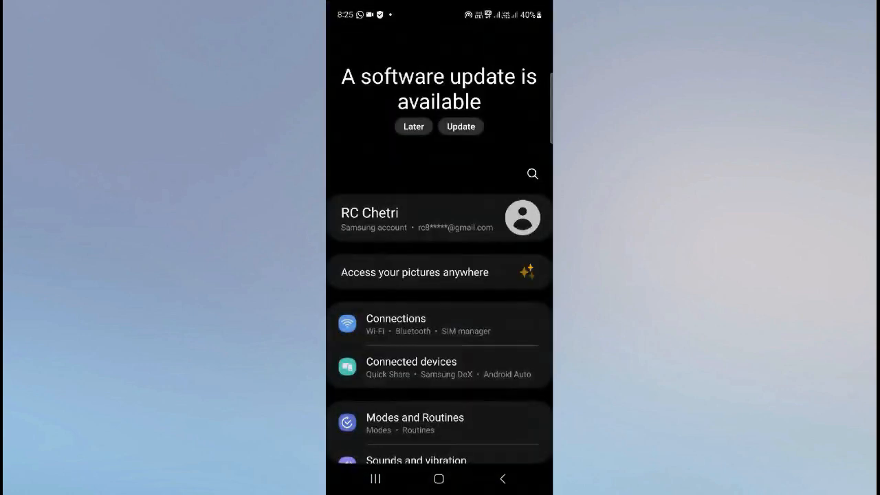
Step: Search Settings for 'record call' and open the call recording result
{"action": "left_click", "coordinate": [532, 173]}
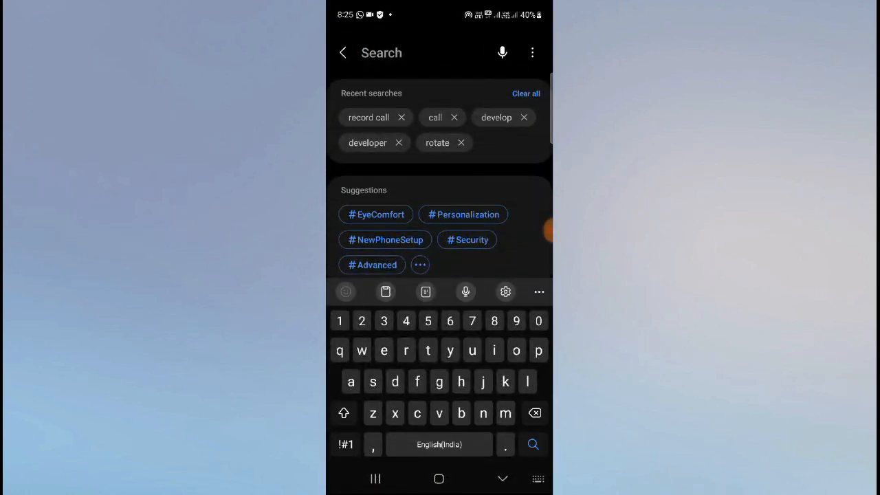
{"action": "type", "text": "record"}
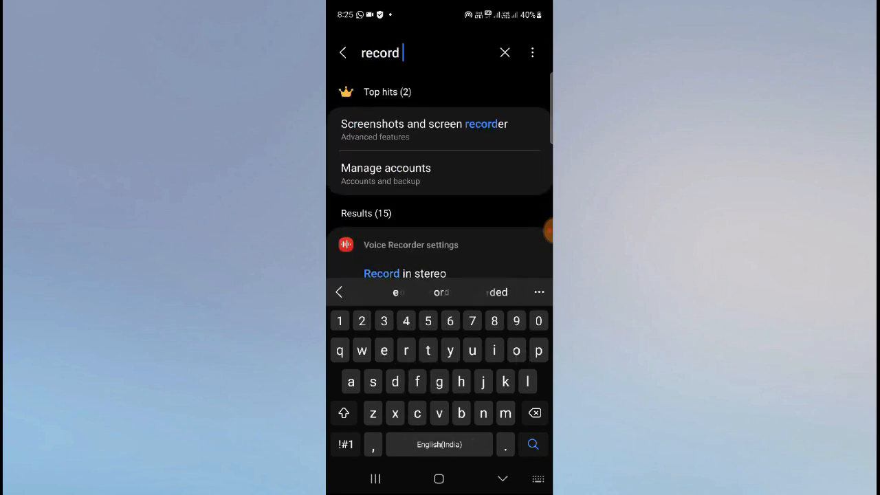
{"action": "type", "text": "call"}
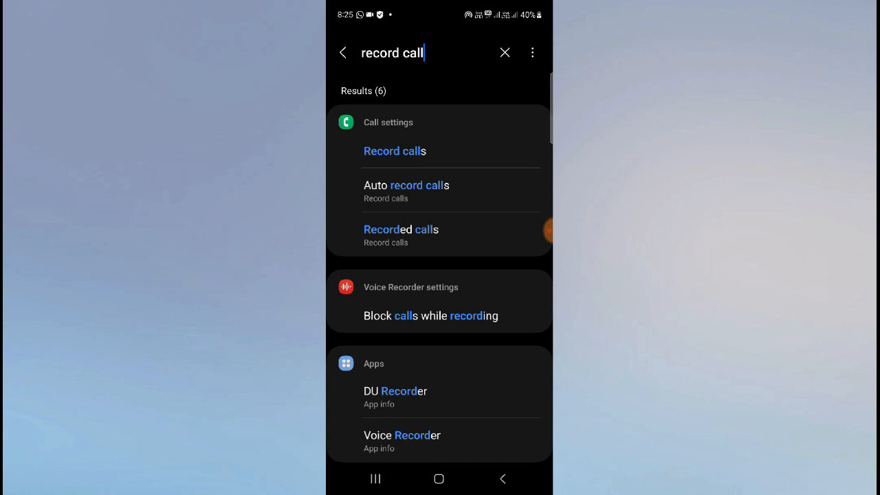
{"action": "left_click", "coordinate": [394, 151]}
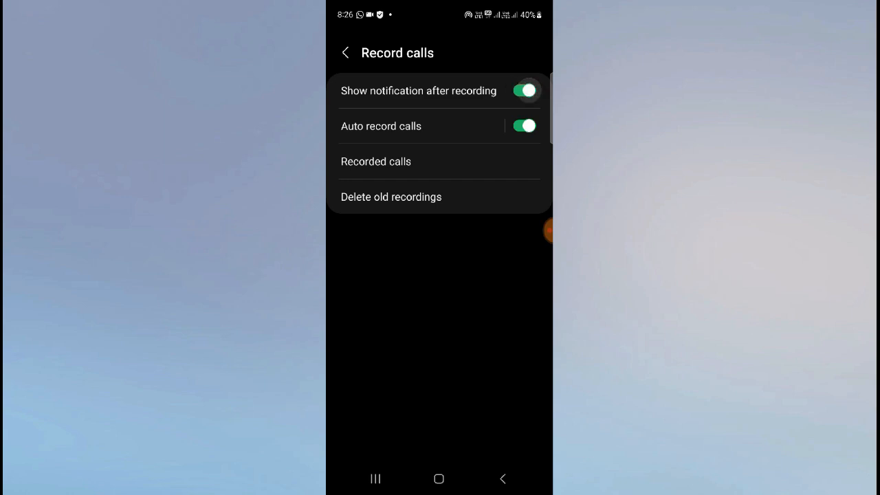
Step: Pull down the notification shade, then go back to the home screen
{"action": "left_click", "coordinate": [439, 478]}
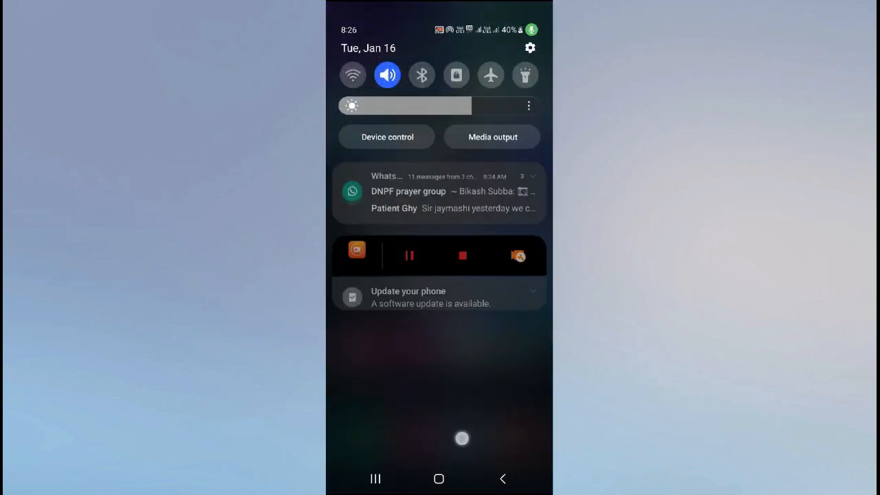
{"action": "left_click", "coordinate": [438, 478]}
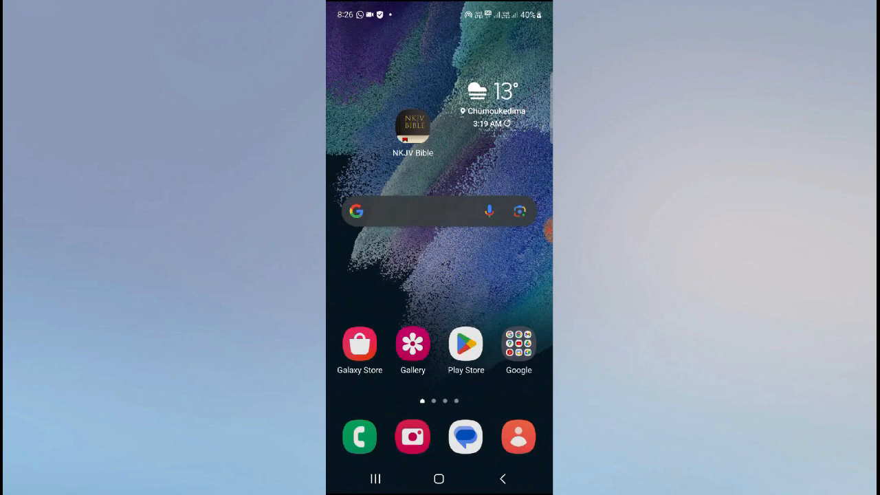